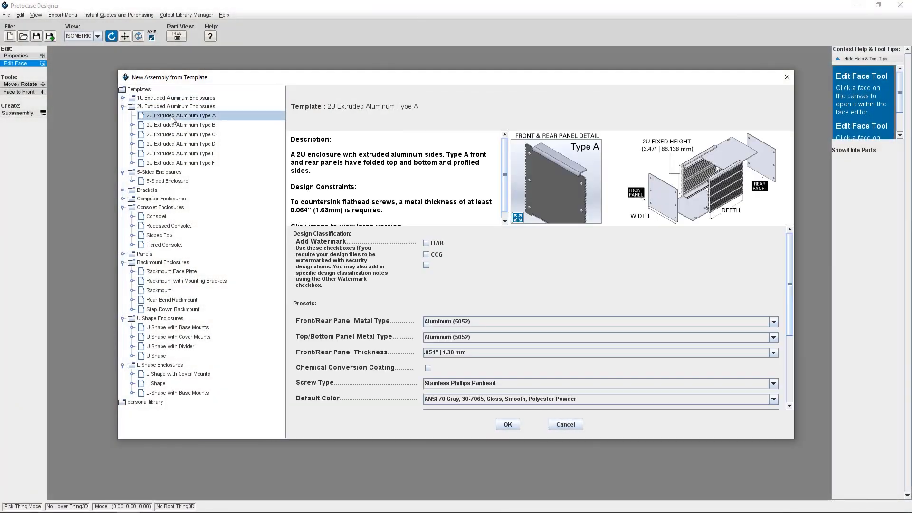
# Preview the 5-Sided Enclosure and Consolet templates, then create the Consolet assembly
pyautogui.click(166, 181)
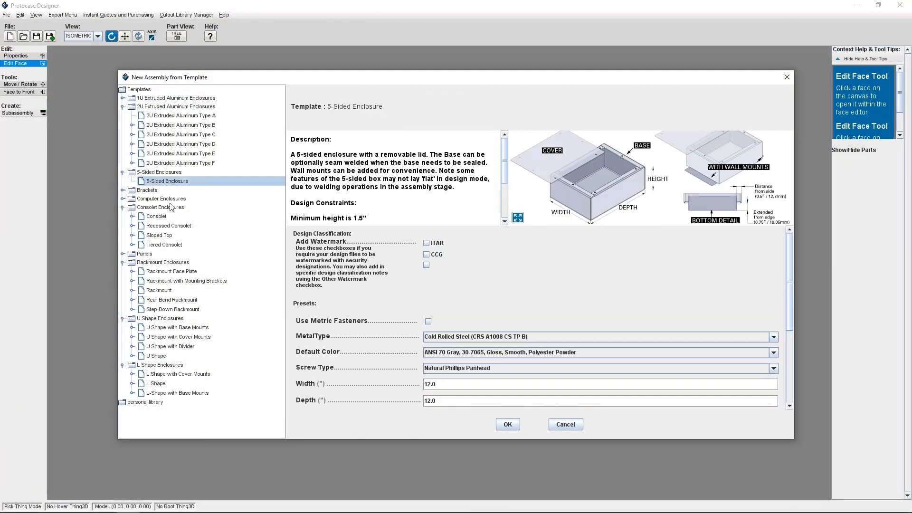
pyautogui.click(156, 215)
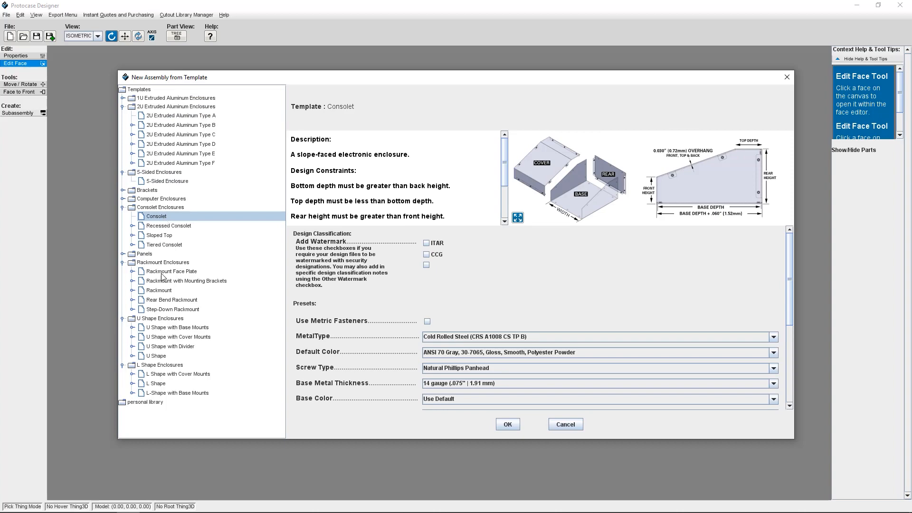
pyautogui.click(506, 424)
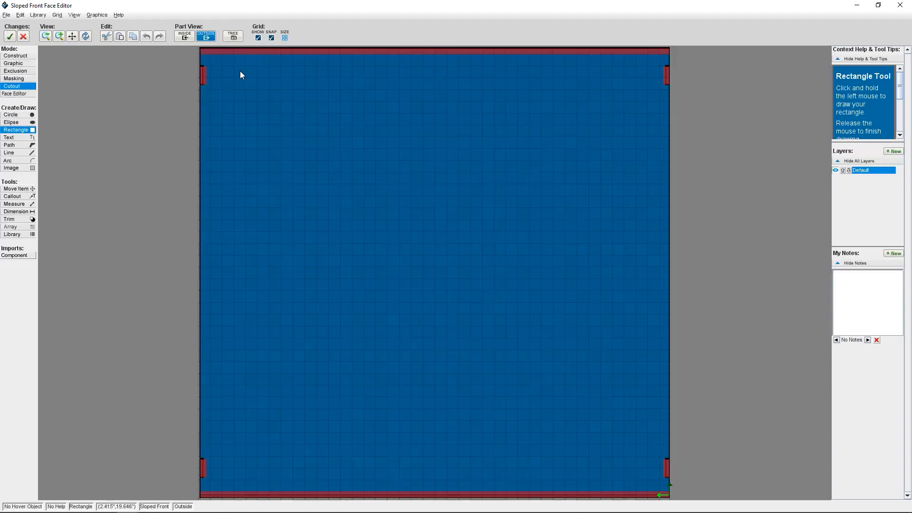
pyautogui.moveTo(234, 77); pyautogui.dragTo(636, 468)
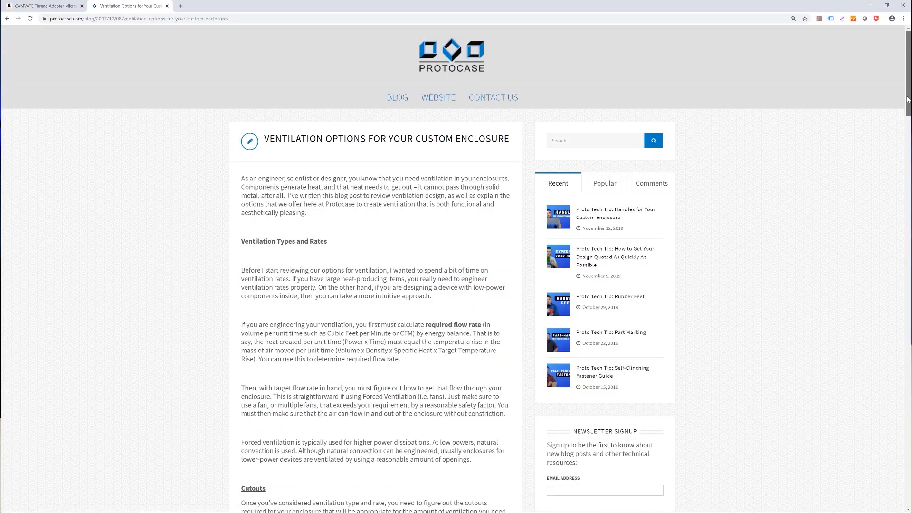
# Scroll down the ventilation options article to the perforated material section
pyautogui.scroll(-3)
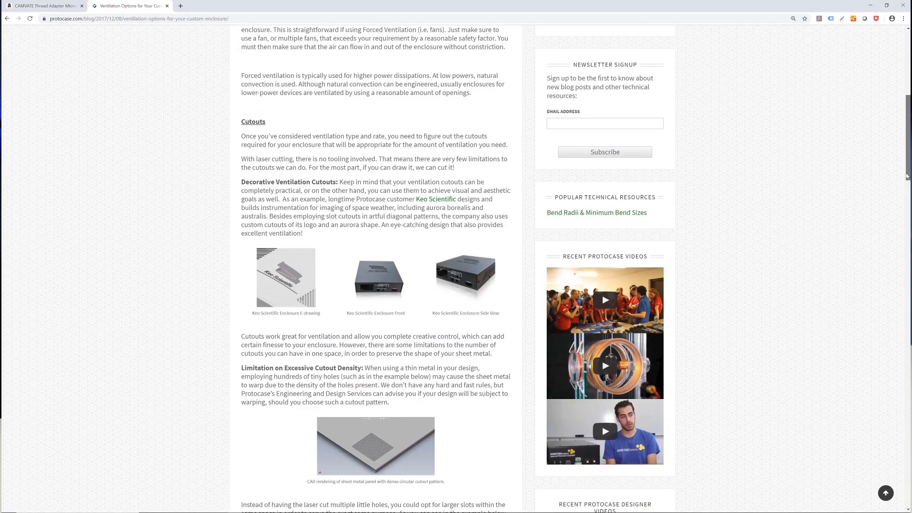
pyautogui.scroll(-3)
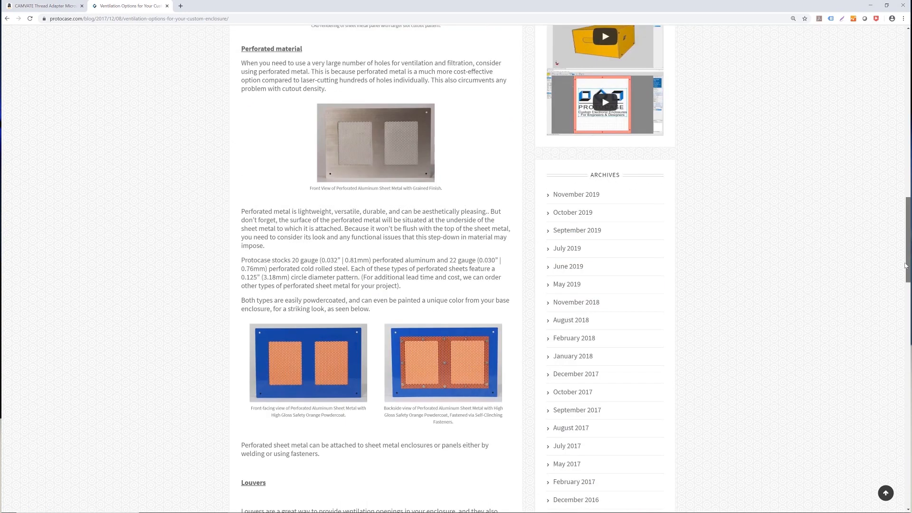
pyautogui.scroll(-3)
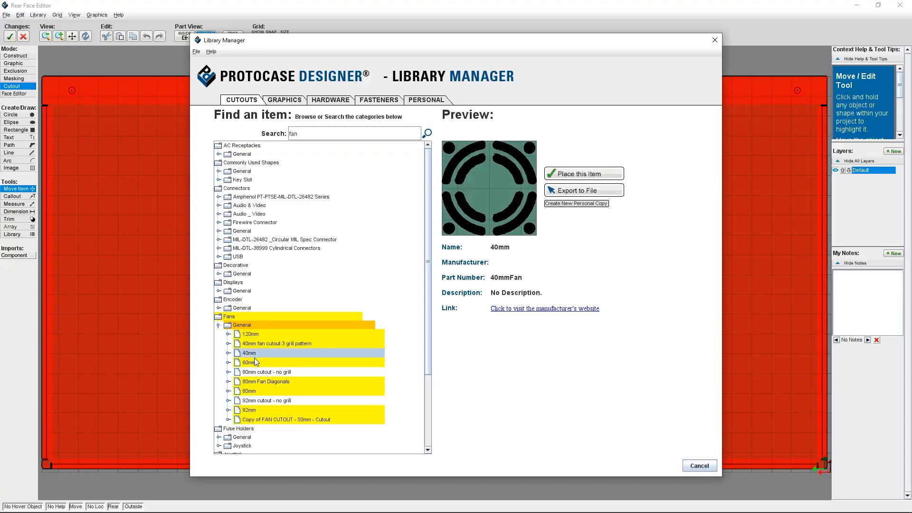
# Preview the 60mm and another fan cutout under Fans > General in the Library Manager
pyautogui.click(249, 362)
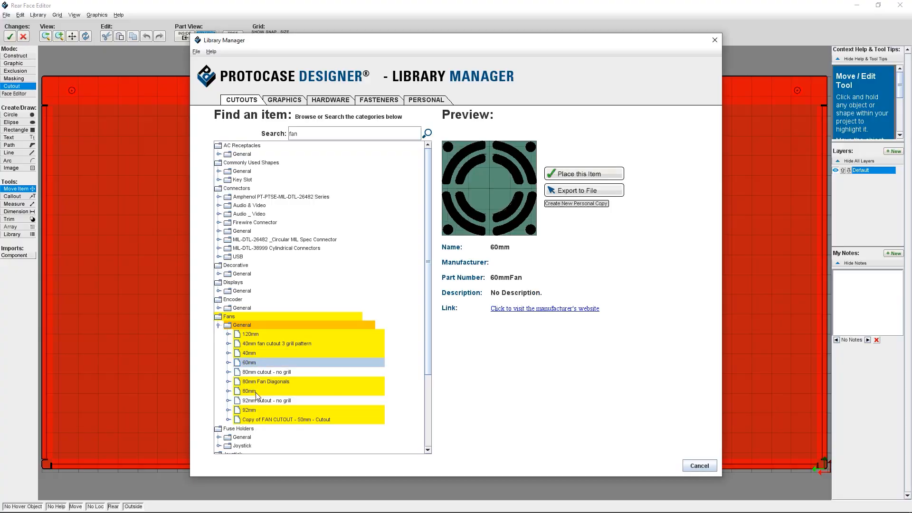
pyautogui.click(249, 333)
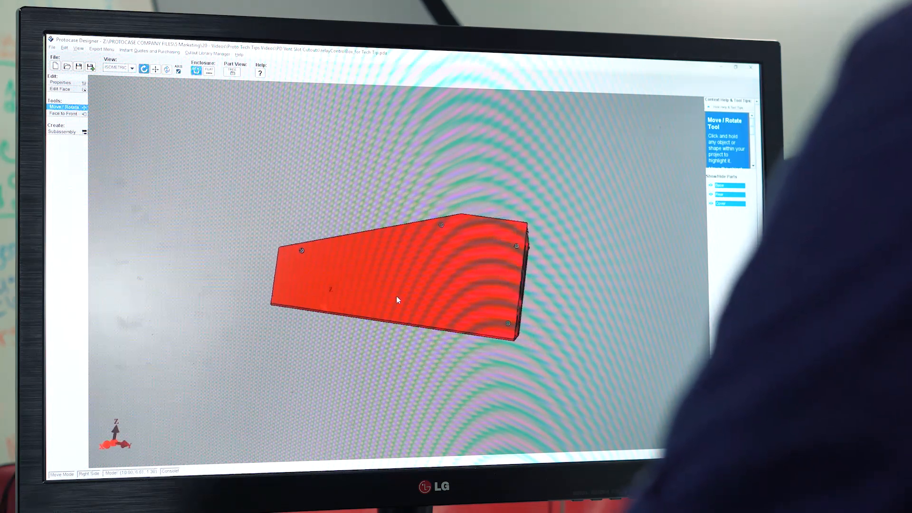
# Orbit the enclosure in the 3D view so its sloped side panel faces the viewer
pyautogui.moveTo(396, 299); pyautogui.dragTo(435, 333)
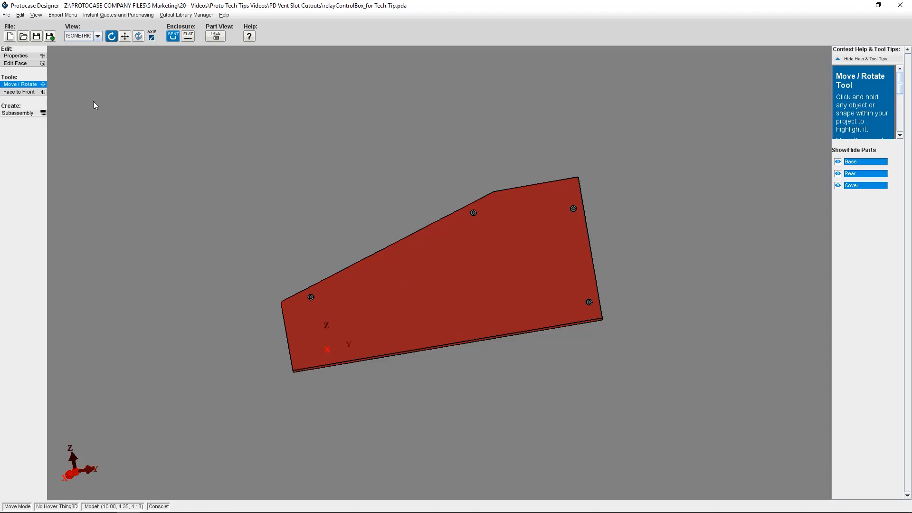
# Open the sloped right side face in the face editor and maximize its window
pyautogui.click(17, 63)
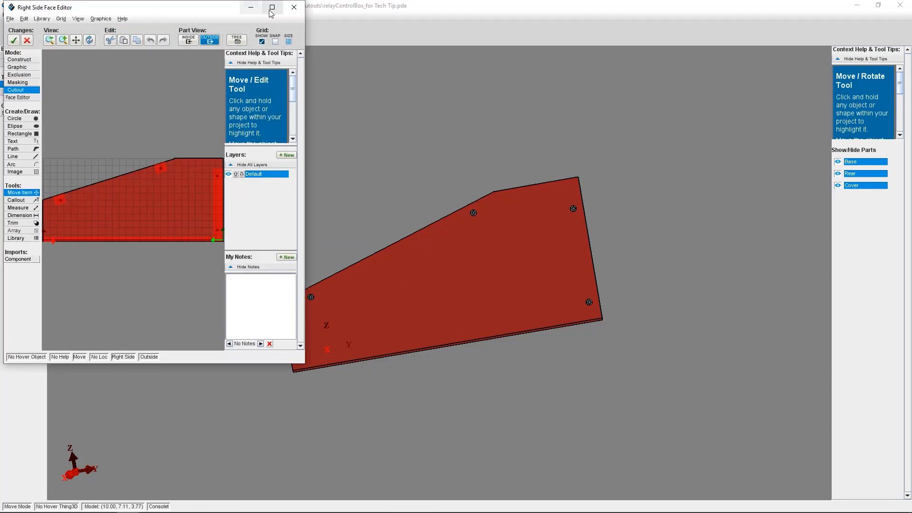
pyautogui.click(271, 7)
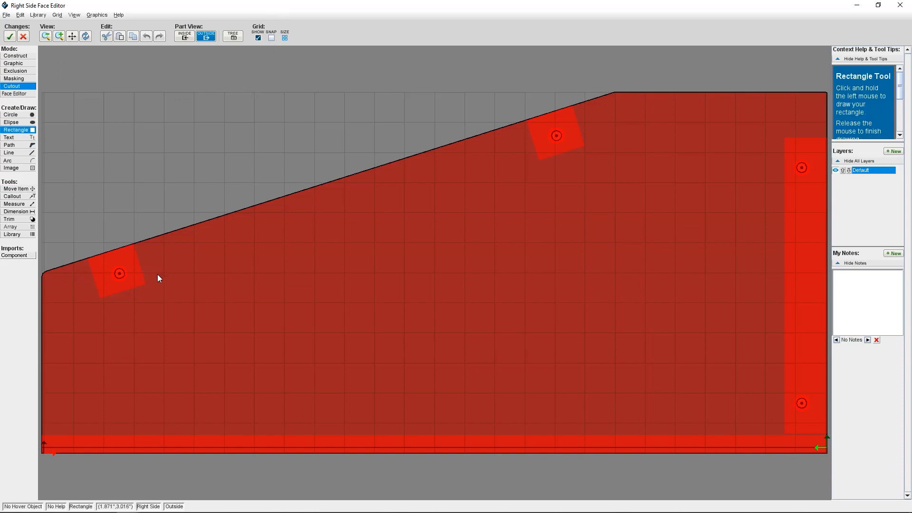
# Draw a thin rectangular slot cutout near the lower left and rotate it to -20 degrees
pyautogui.moveTo(162, 274); pyautogui.dragTo(165, 407)
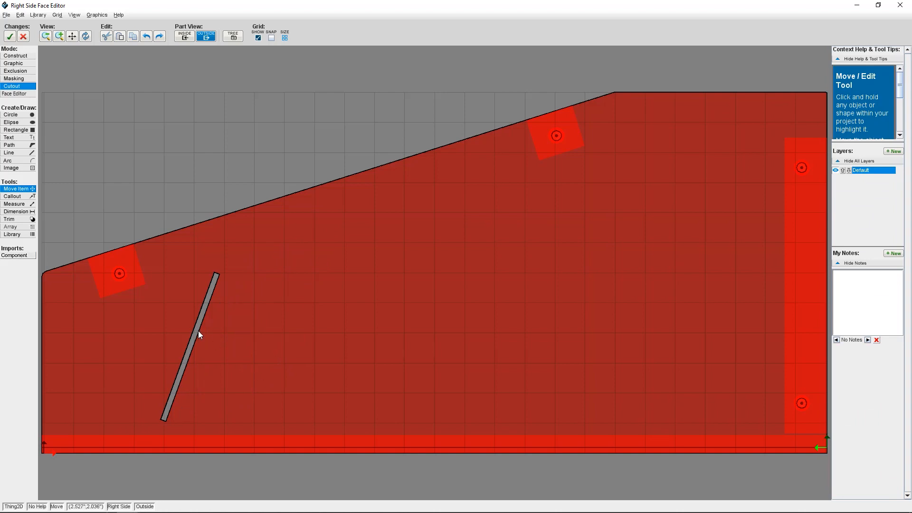
pyautogui.click(198, 334)
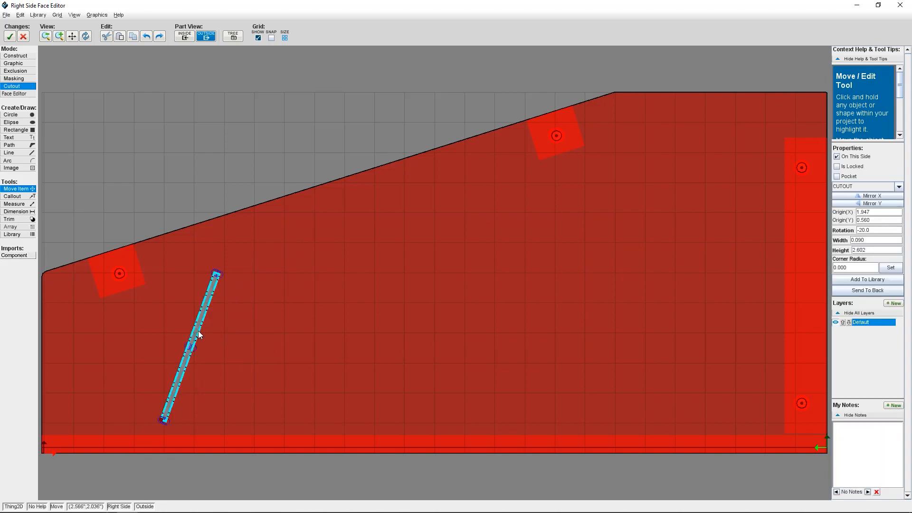
pyautogui.moveTo(109, 244)
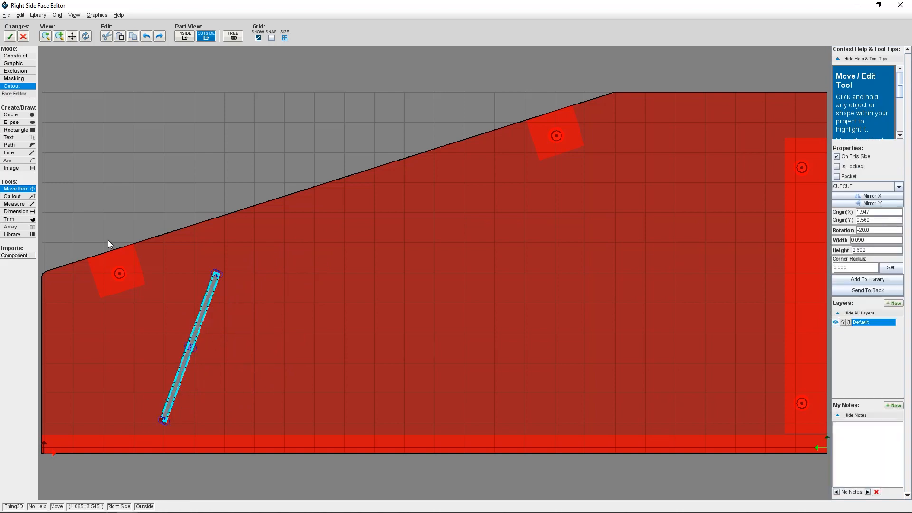
pyautogui.moveTo(89, 216)
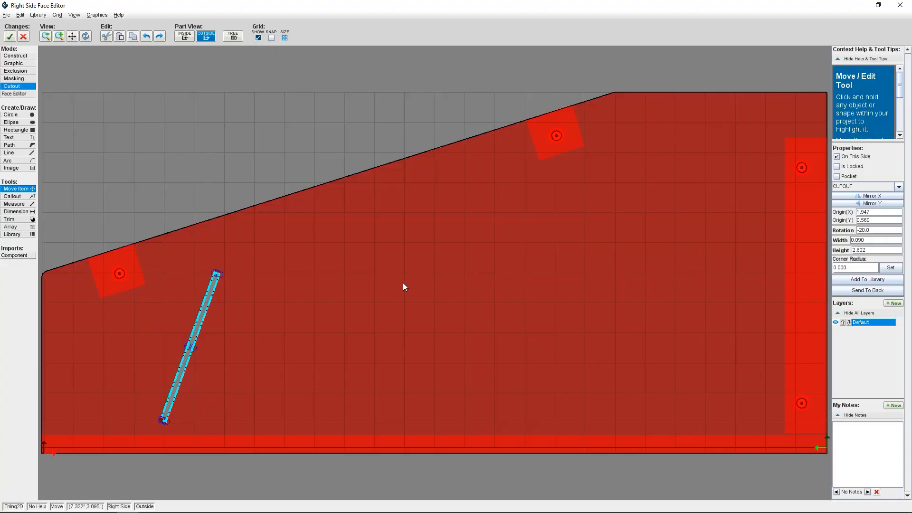
pyautogui.moveTo(229, 273)
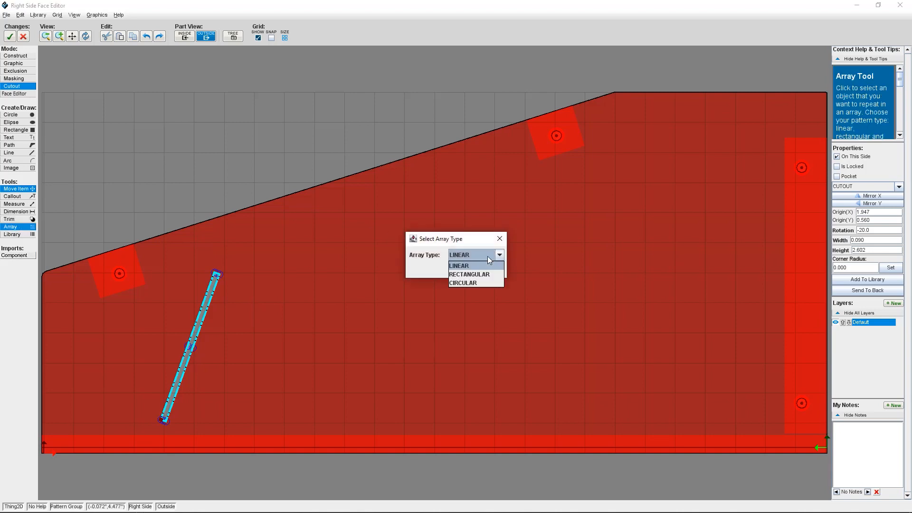
# Array the slot linearly with angle 0, spacing 0.5 and quantity 20
pyautogui.click(468, 273)
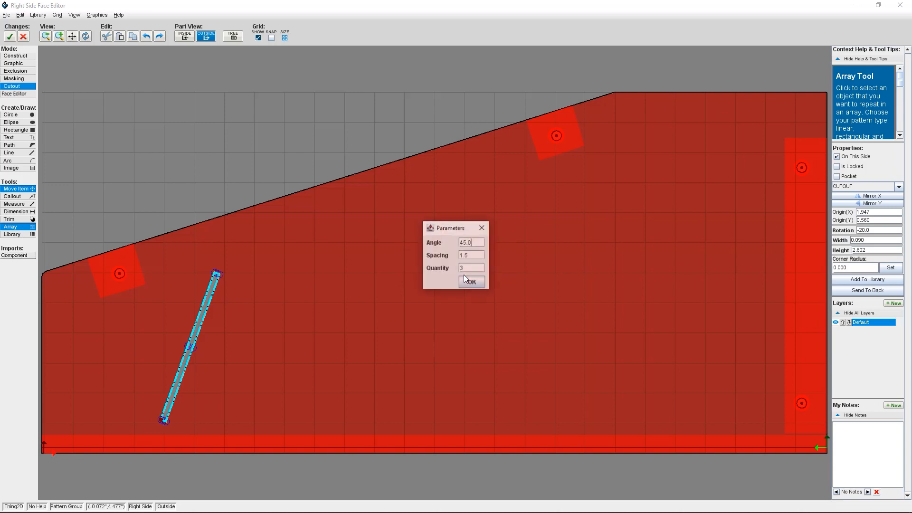
pyautogui.moveTo(444, 244)
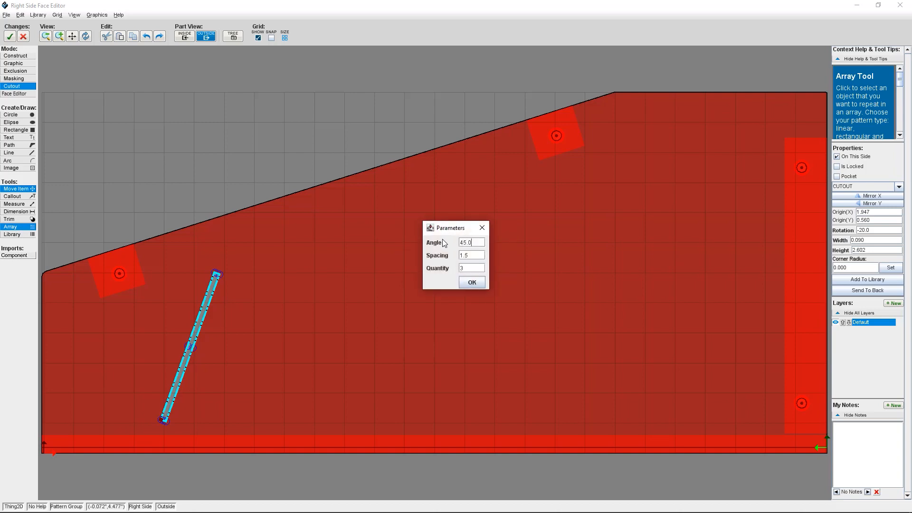
pyautogui.moveTo(441, 258)
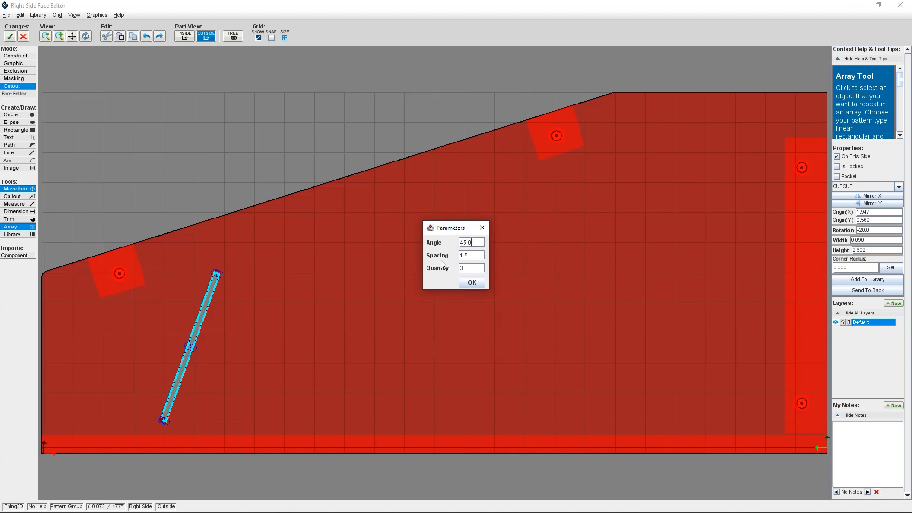
pyautogui.moveTo(442, 274)
pyautogui.write('0')
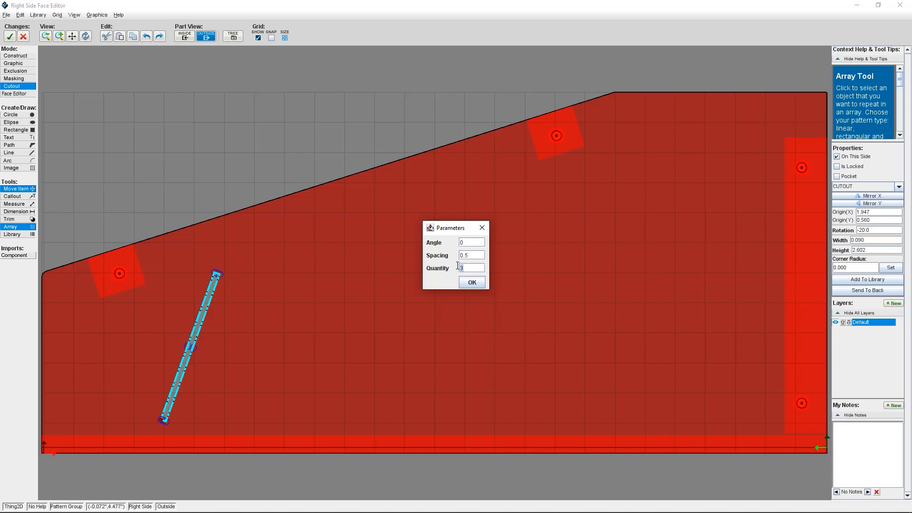
pyautogui.write('20')
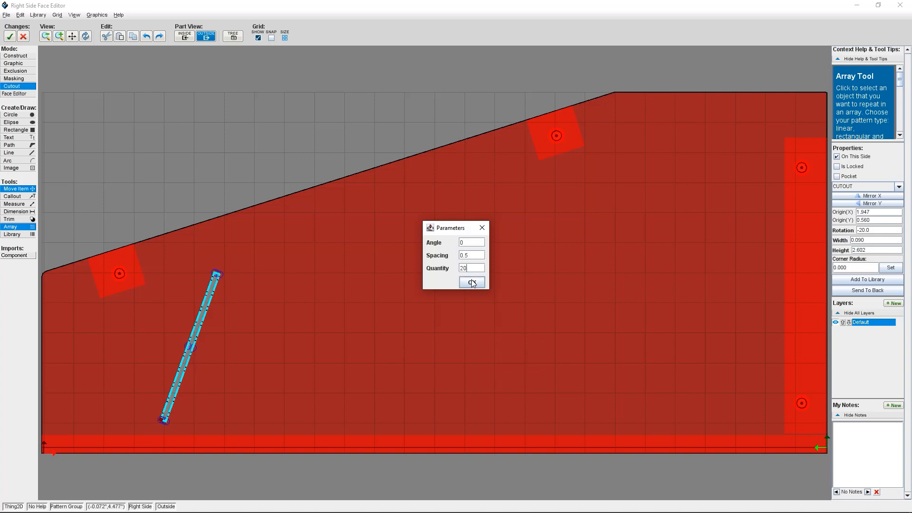
pyautogui.click(471, 282)
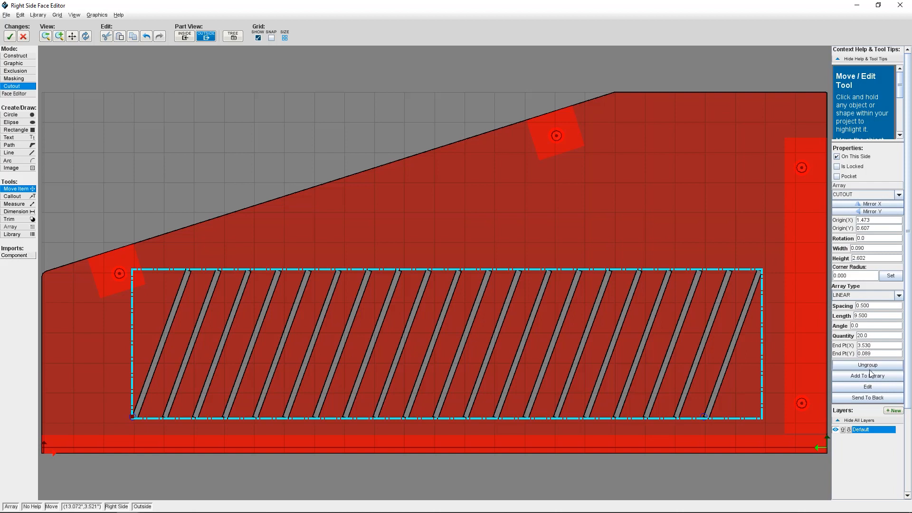
pyautogui.moveTo(871, 407)
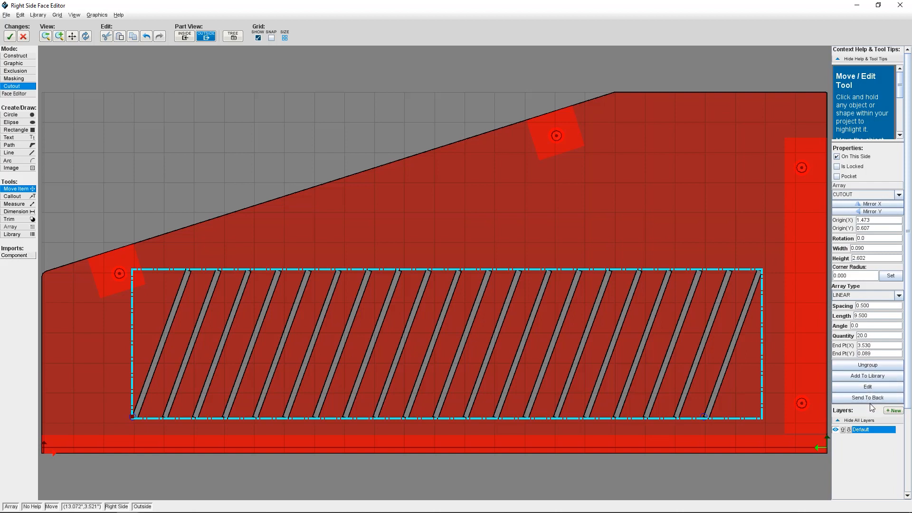
pyautogui.moveTo(867, 375)
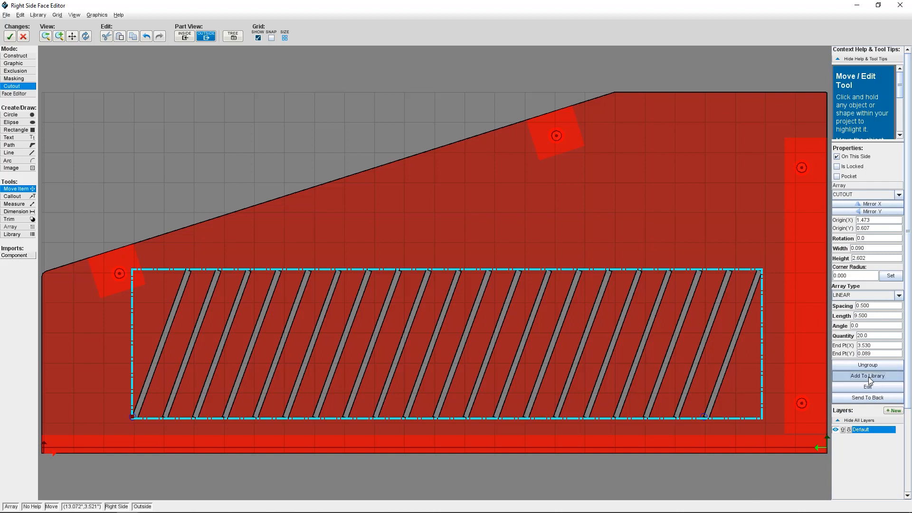
# Start adding the selected 20-slot array to the library via Add To Library
pyautogui.click(867, 375)
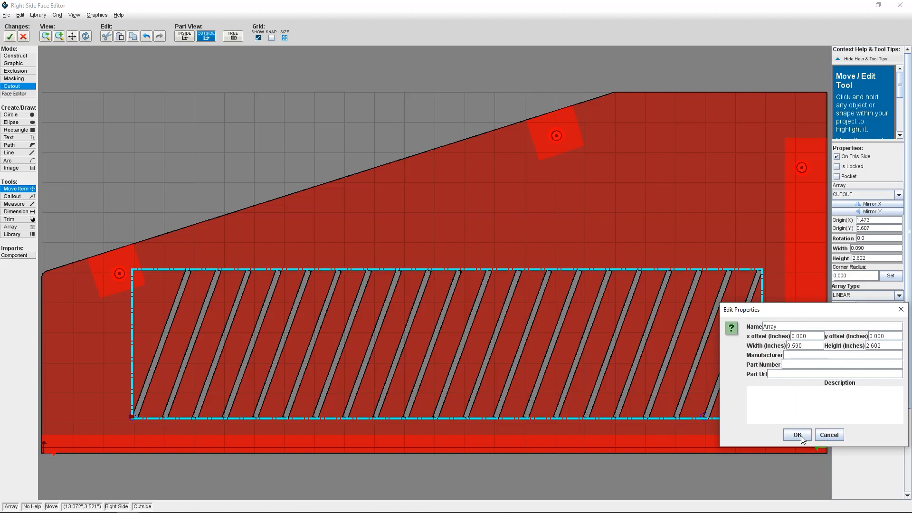
# Save the array as "Array" to the personal library and check it appears in the Library menu
pyautogui.click(797, 434)
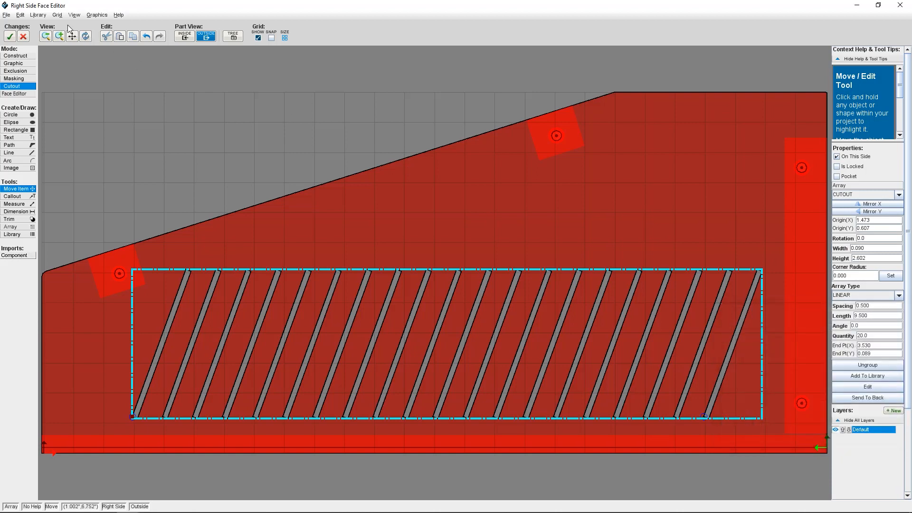
pyautogui.click(37, 15)
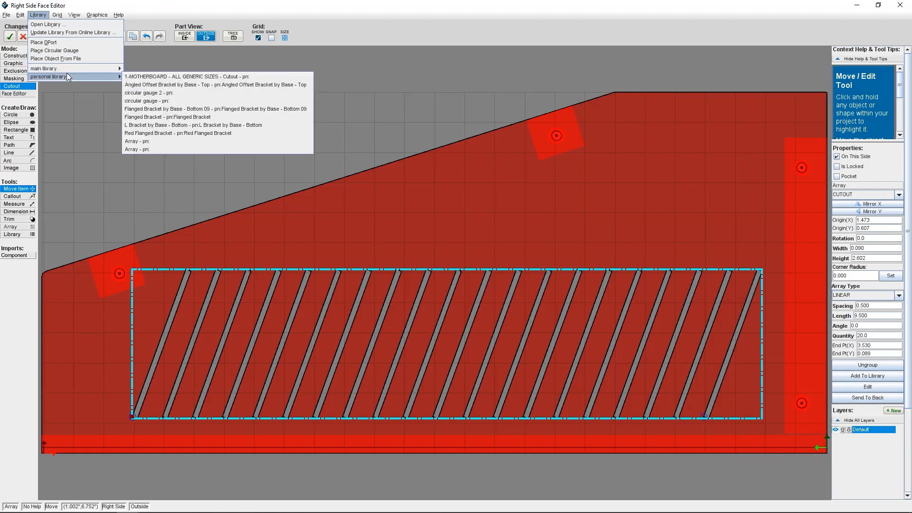
pyautogui.moveTo(144, 141)
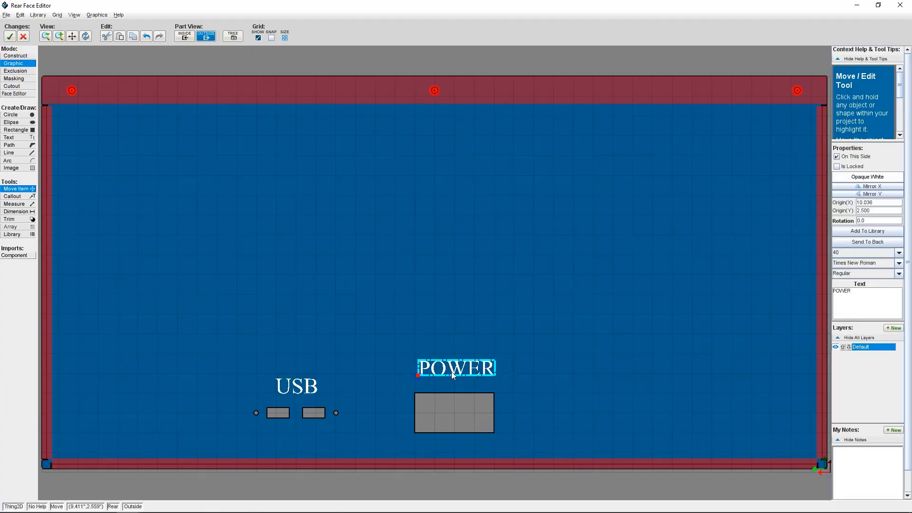
# Move the POWER text label to sit just above the power cutout on the rear face
pyautogui.moveTo(454, 367); pyautogui.dragTo(454, 375)
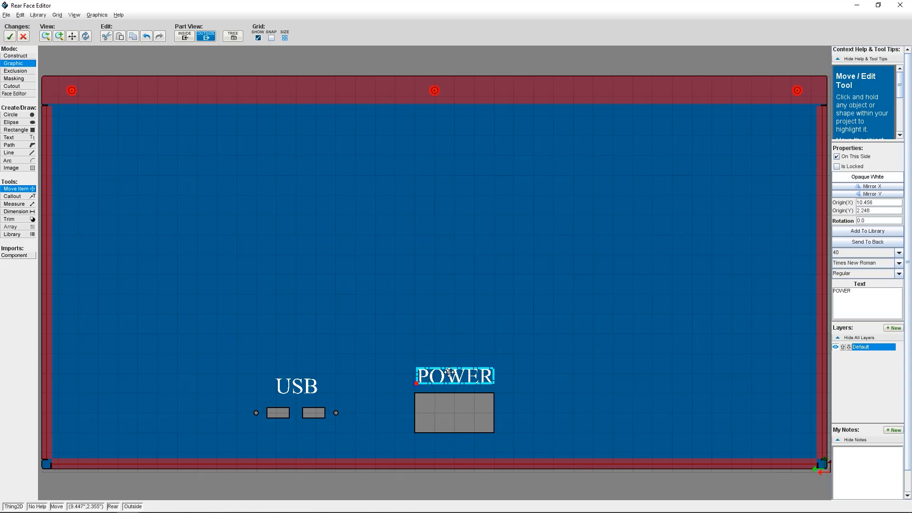